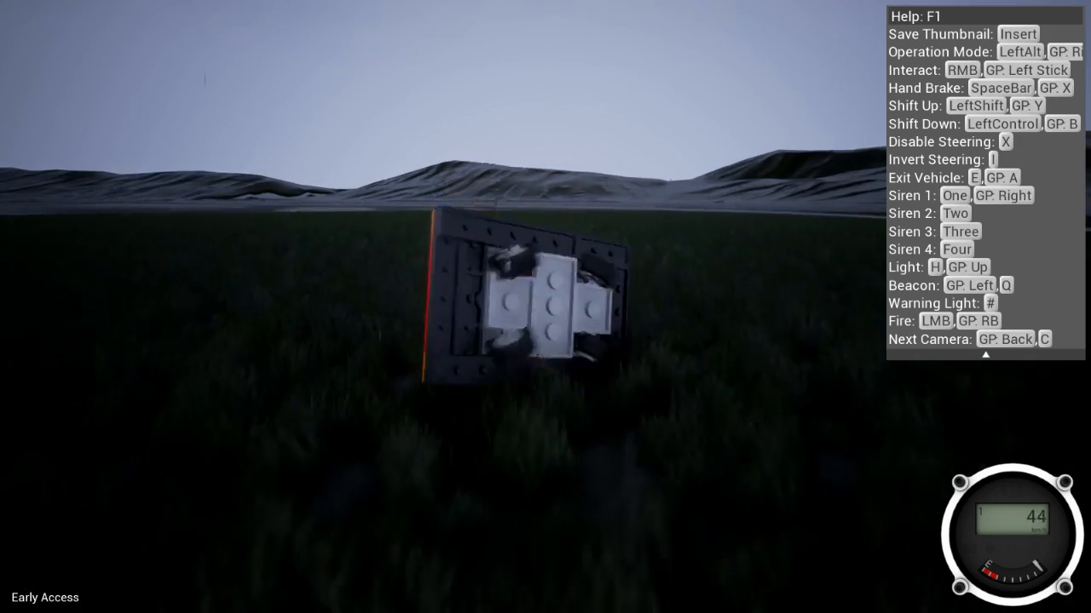
Exit the test-drive vehicle to stand on foot beside the red sports car
{"action": "key", "text": "e"}
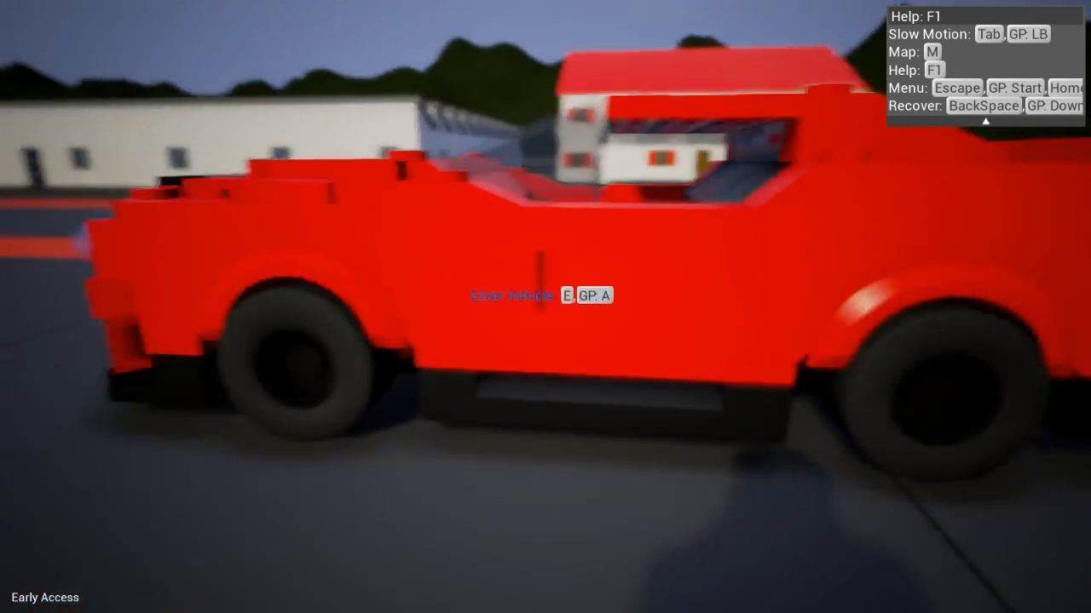
{"action": "key", "text": "e"}
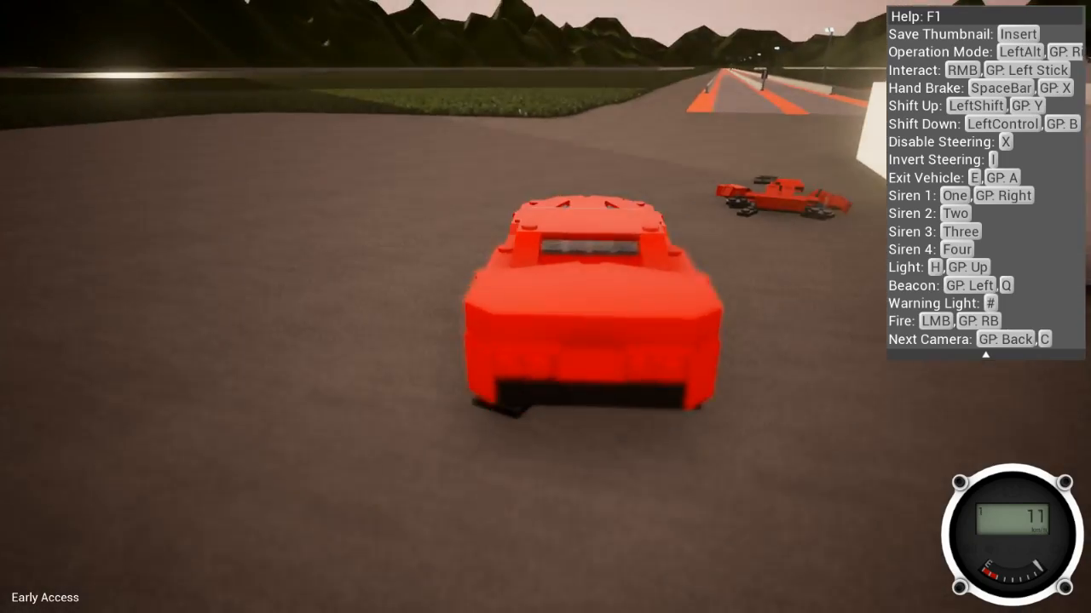
Get out of the red sports car to continue through town on foot
{"action": "key", "text": "e"}
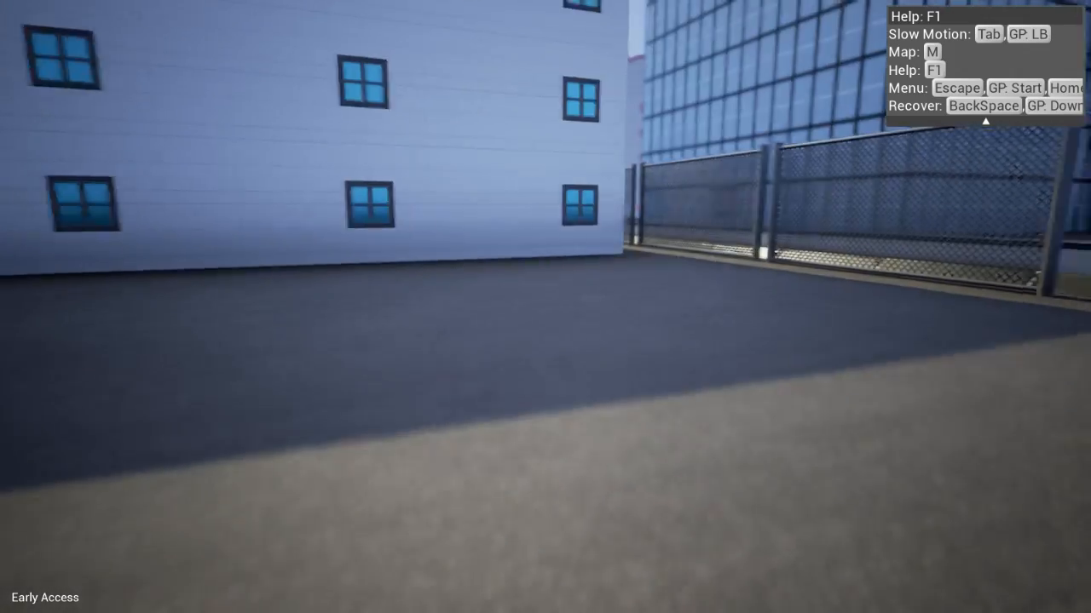
{"action": "mouse_move", "coordinate": [546, 306]}
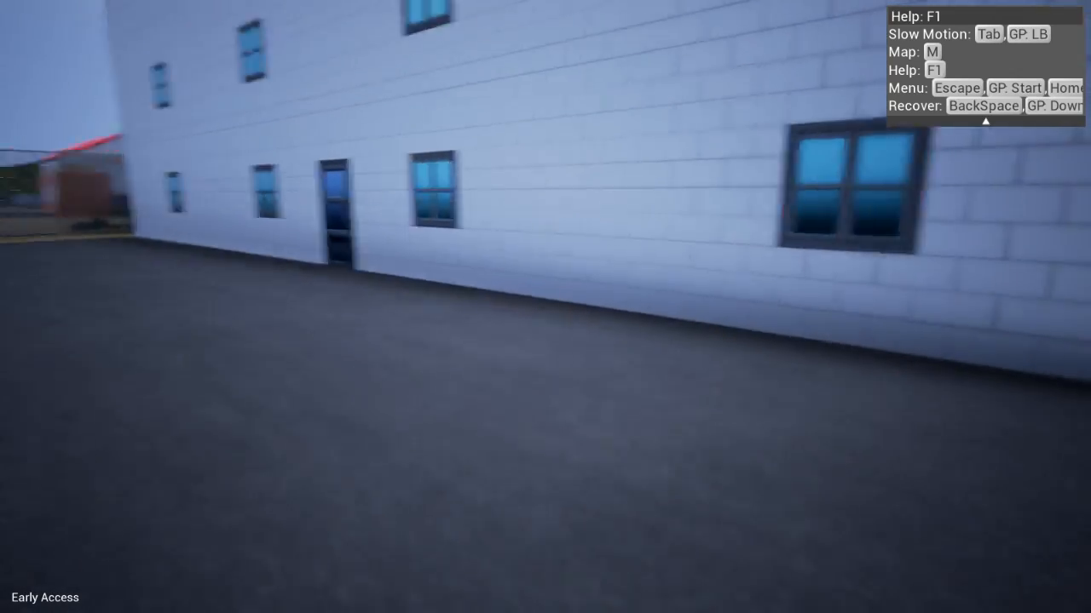
{"action": "mouse_move", "coordinate": [545, 306]}
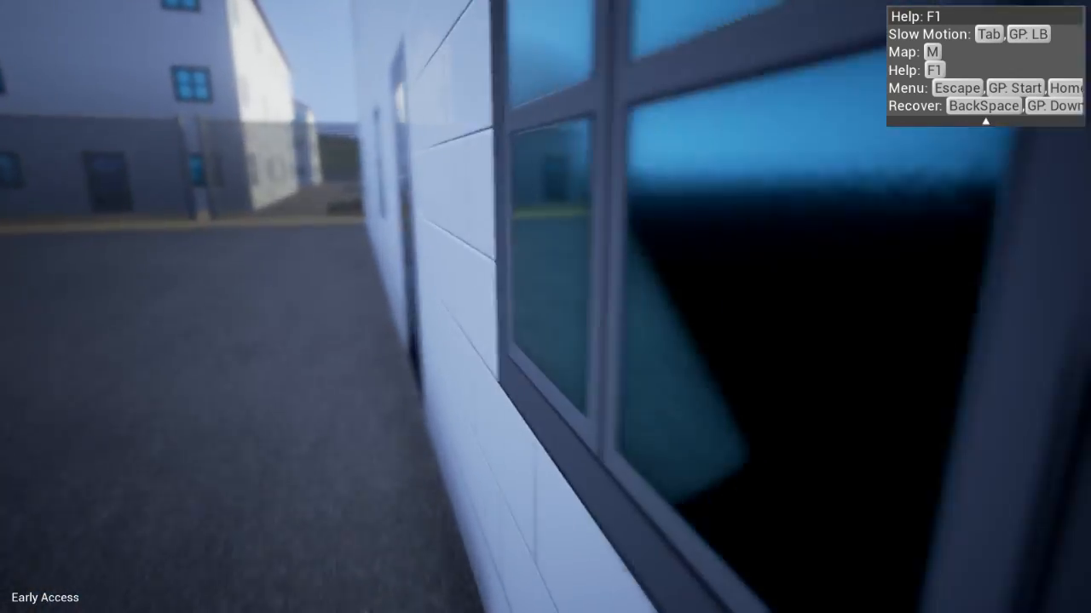
{"action": "mouse_move", "coordinate": [545, 307]}
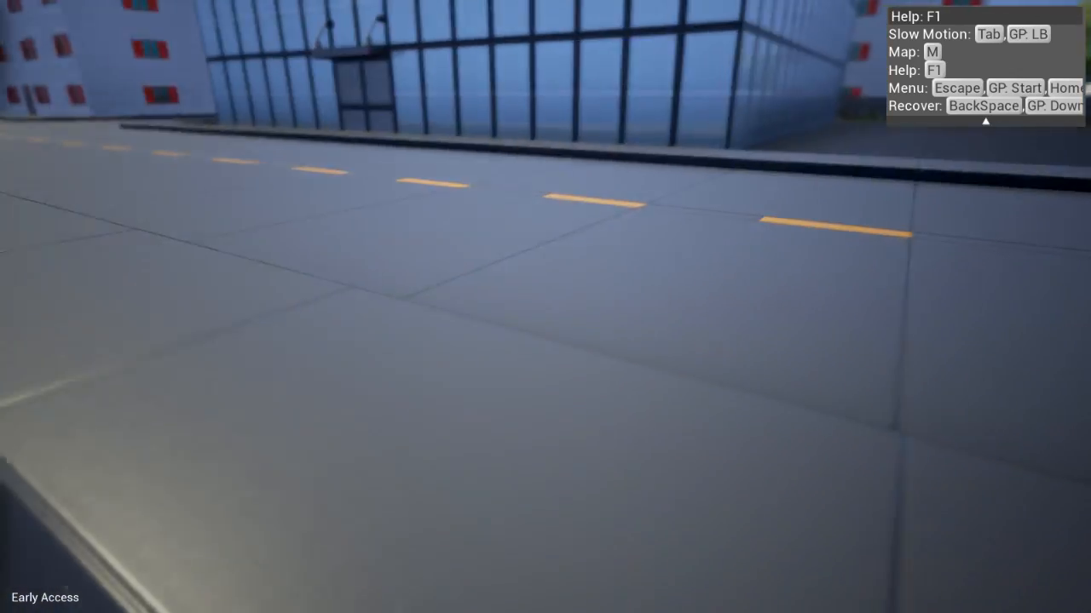
{"action": "mouse_move", "coordinate": [545, 306]}
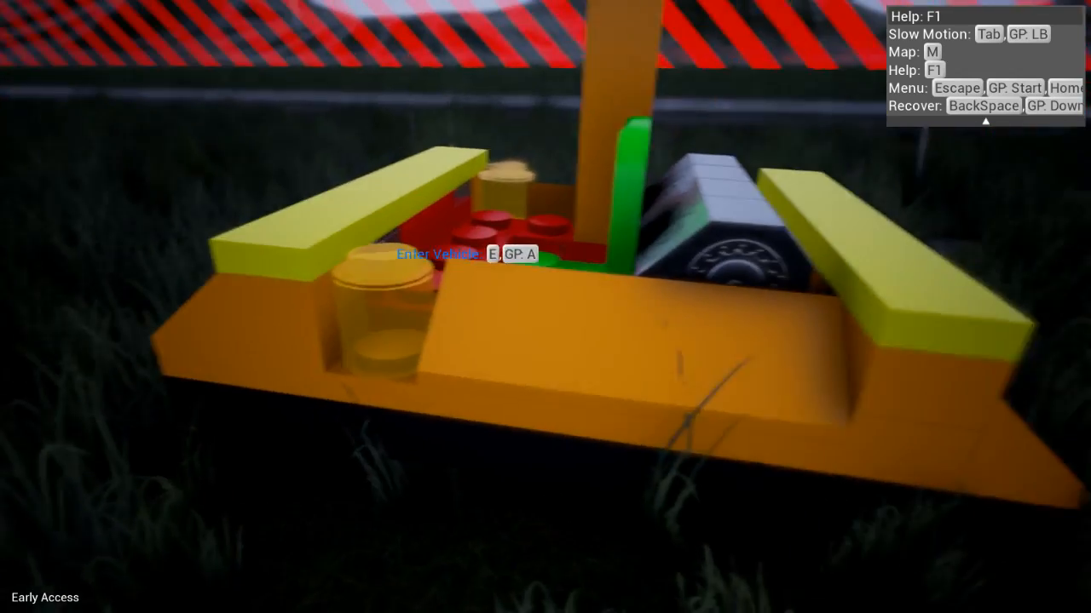
Climb into the orange brick vehicle to take control of it
{"action": "key", "text": "e"}
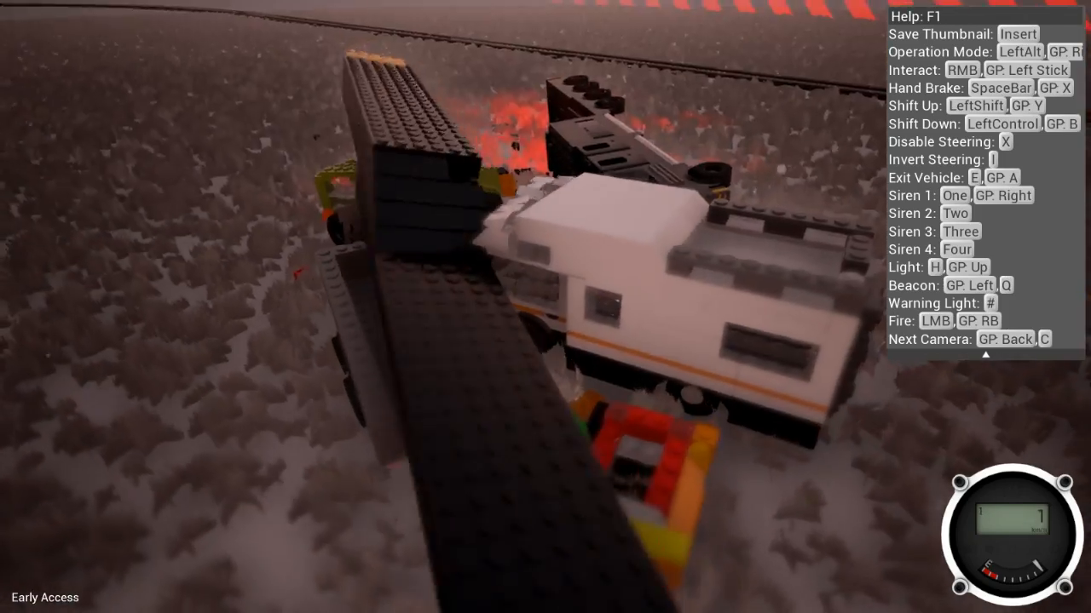
{"action": "key", "text": "e"}
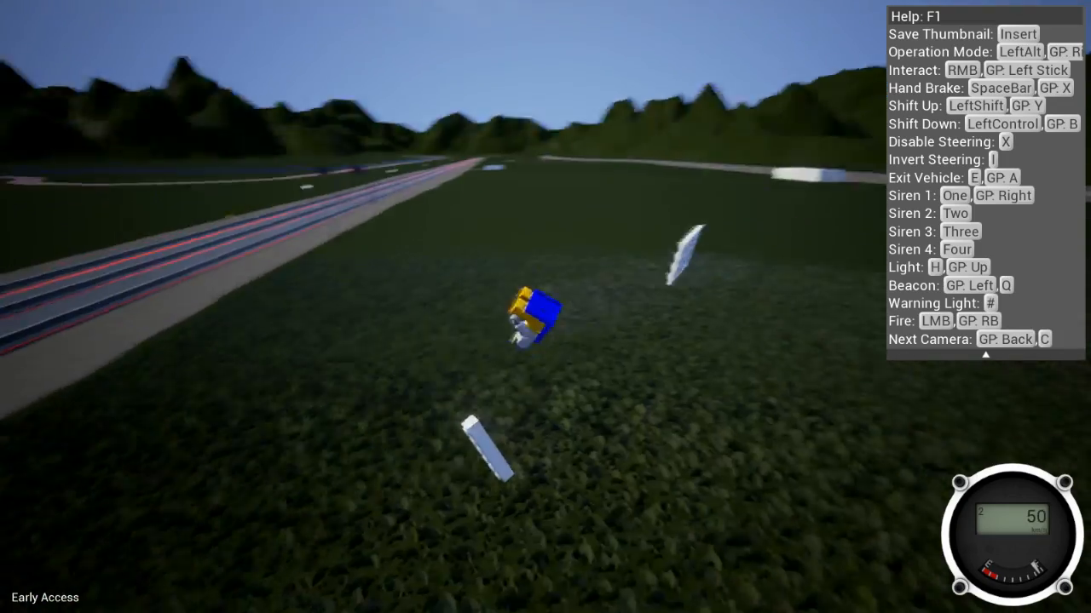
Pause the game to show the Game and Sandbox options menu
{"action": "key", "text": "Escape"}
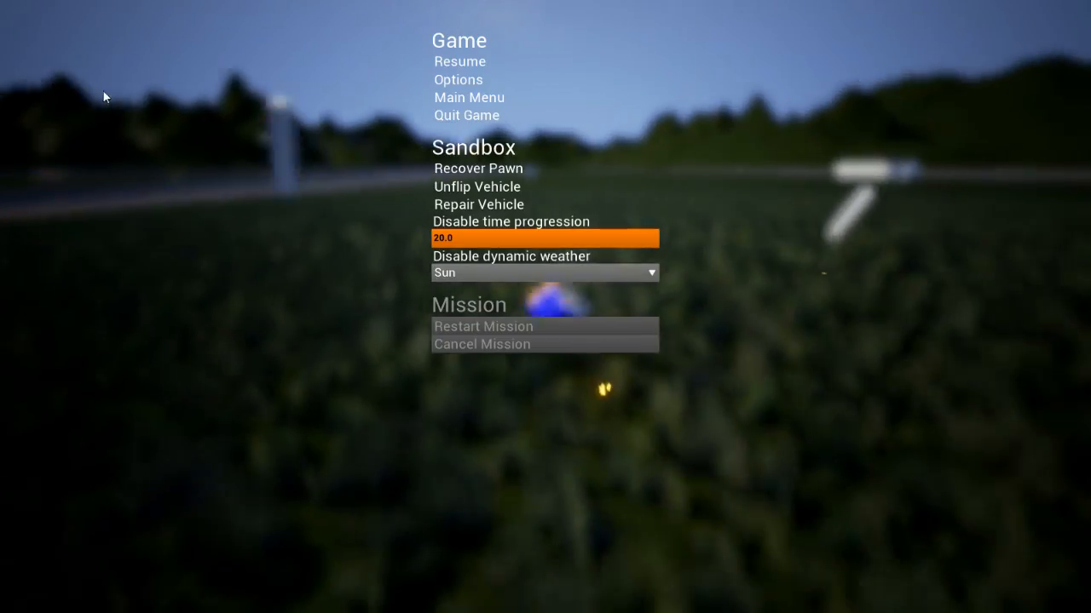
Restore the crashed white dragster from the pause menu and speed it down the drag strip
{"action": "left_click", "coordinate": [459, 60]}
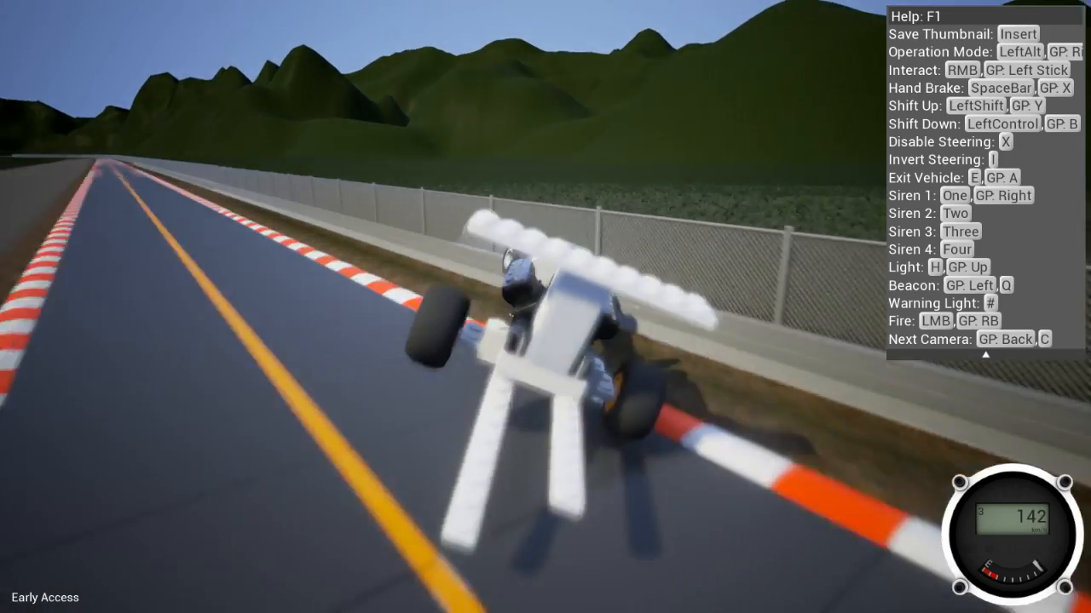
{"action": "key", "text": "Escape"}
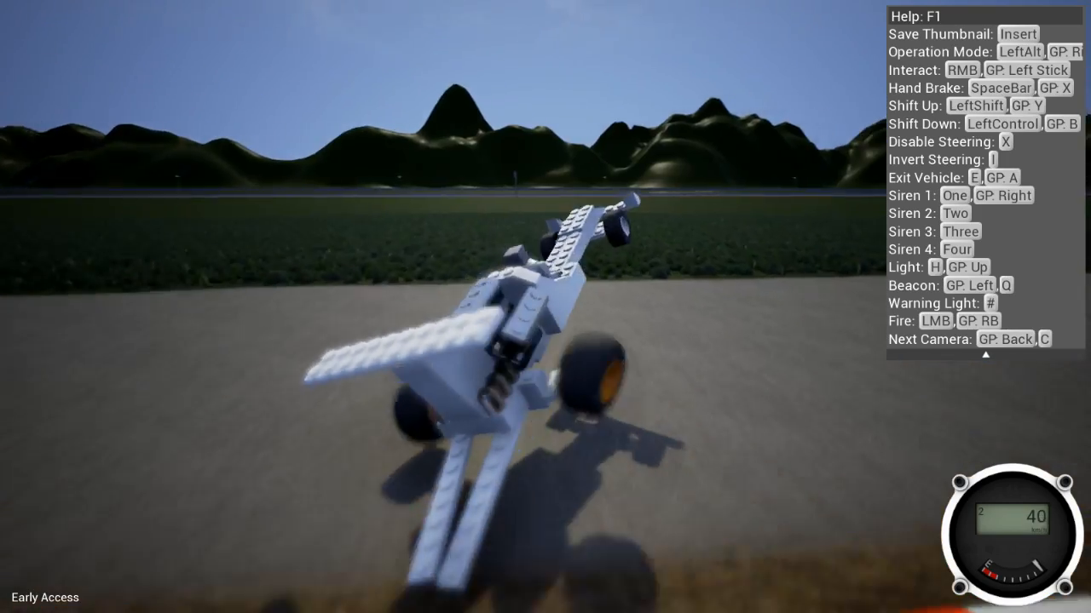
{"action": "key", "text": "Escape"}
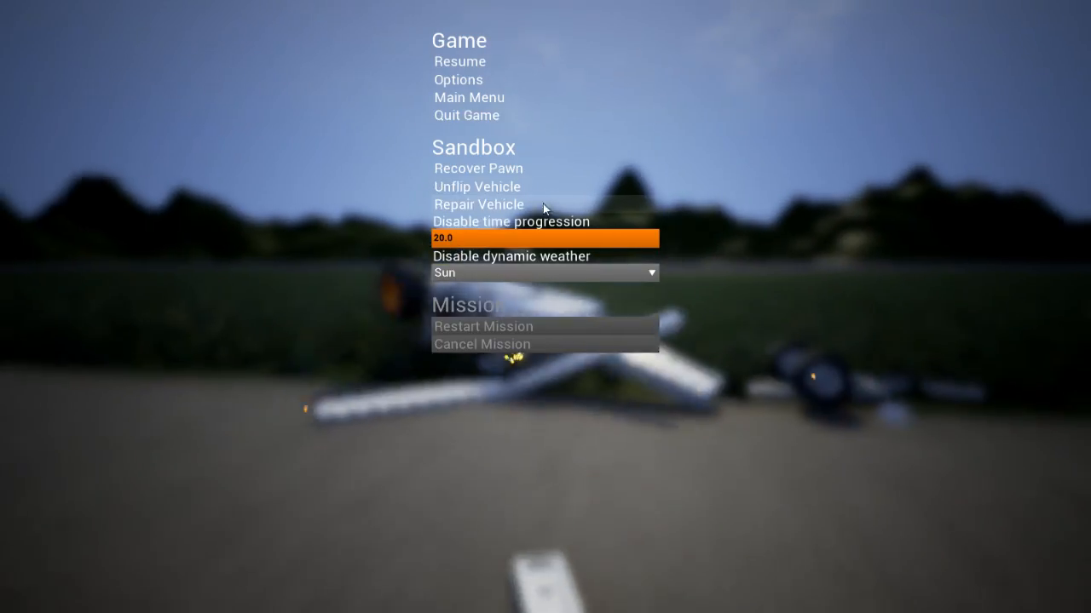
{"action": "left_click", "coordinate": [459, 60]}
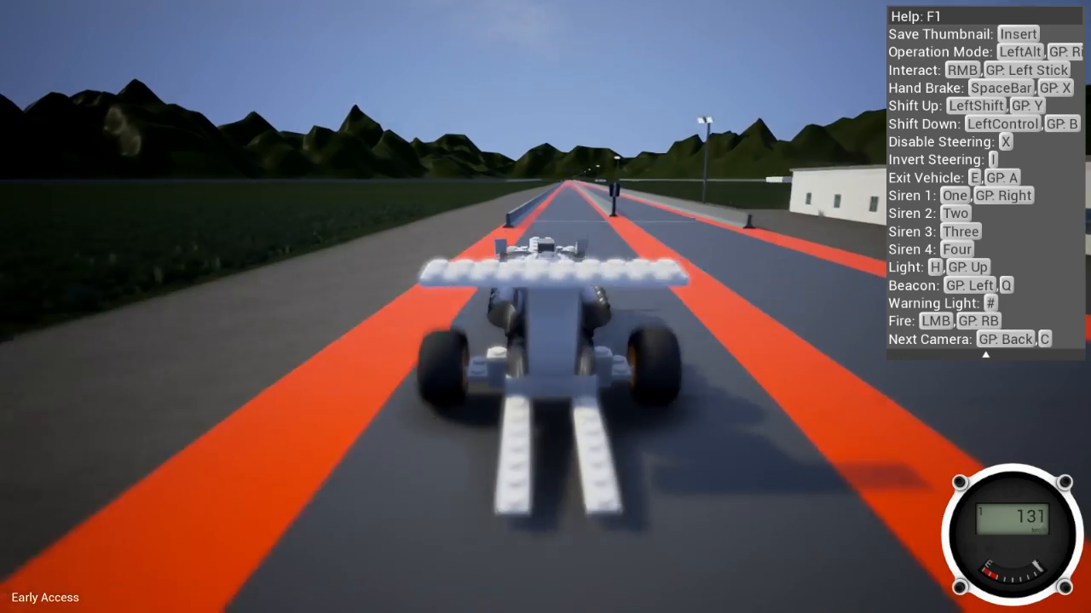
{"action": "key", "text": "Escape"}
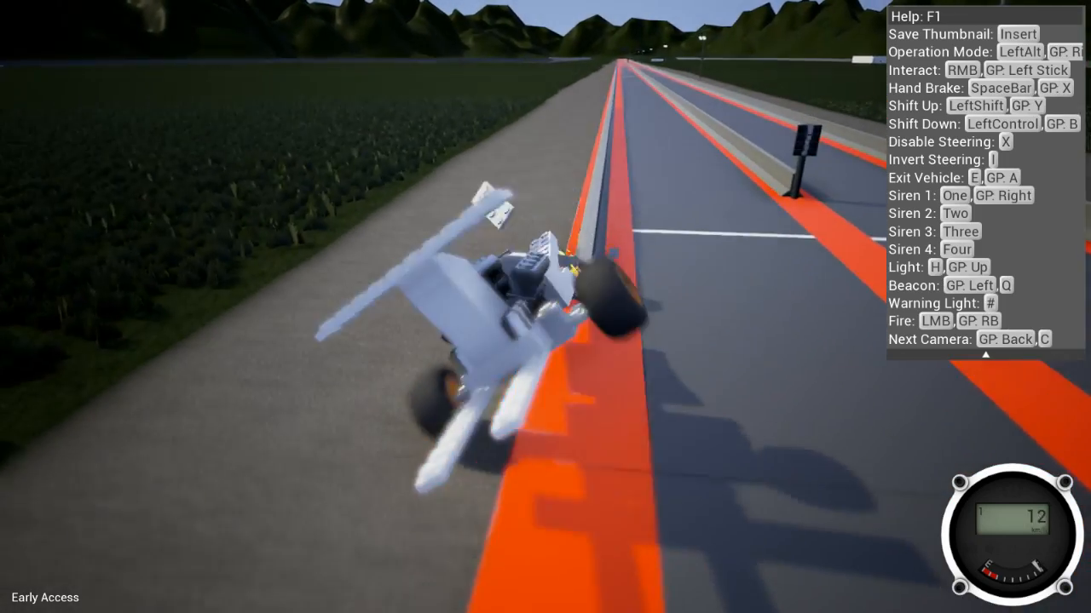
{"action": "key", "text": "Escape"}
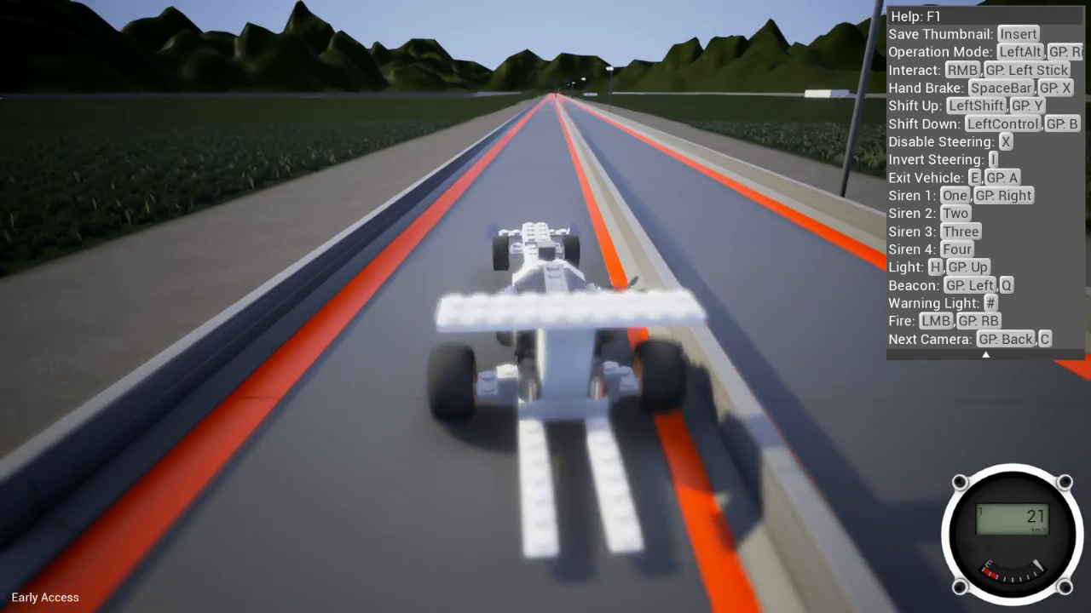
{"action": "key", "text": "w"}
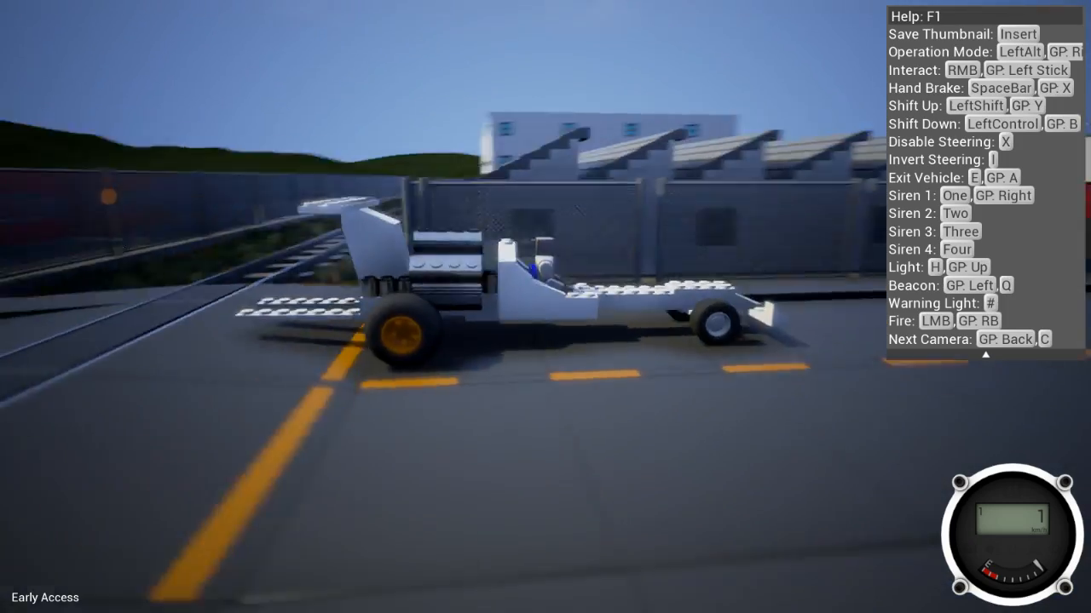
Repair the wrecked dragster from the pause menu and accelerate down the street again
{"action": "key", "text": "c"}
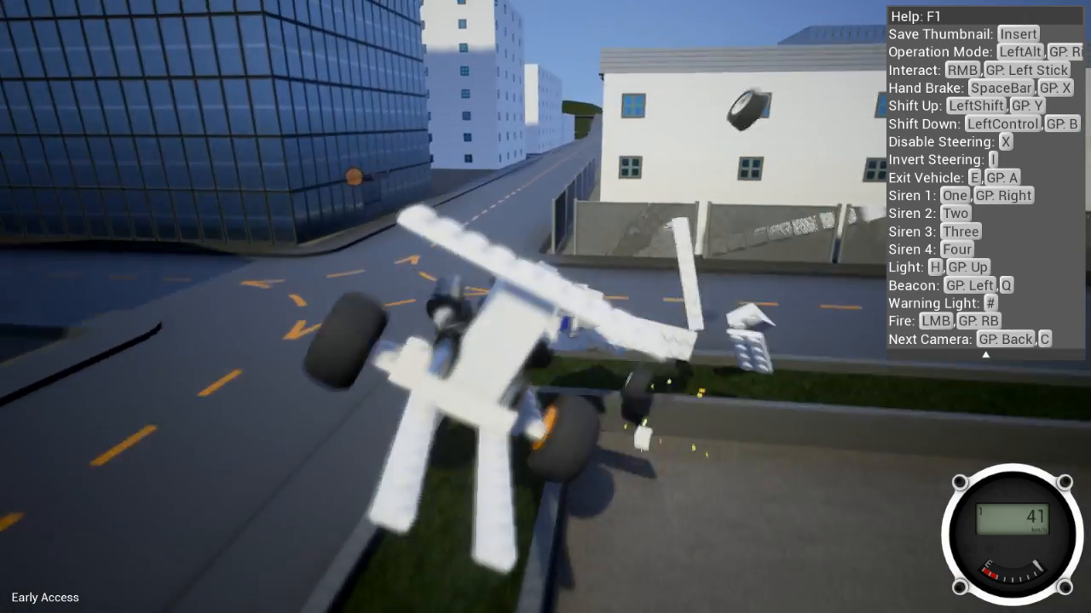
{"action": "key", "text": "Escape"}
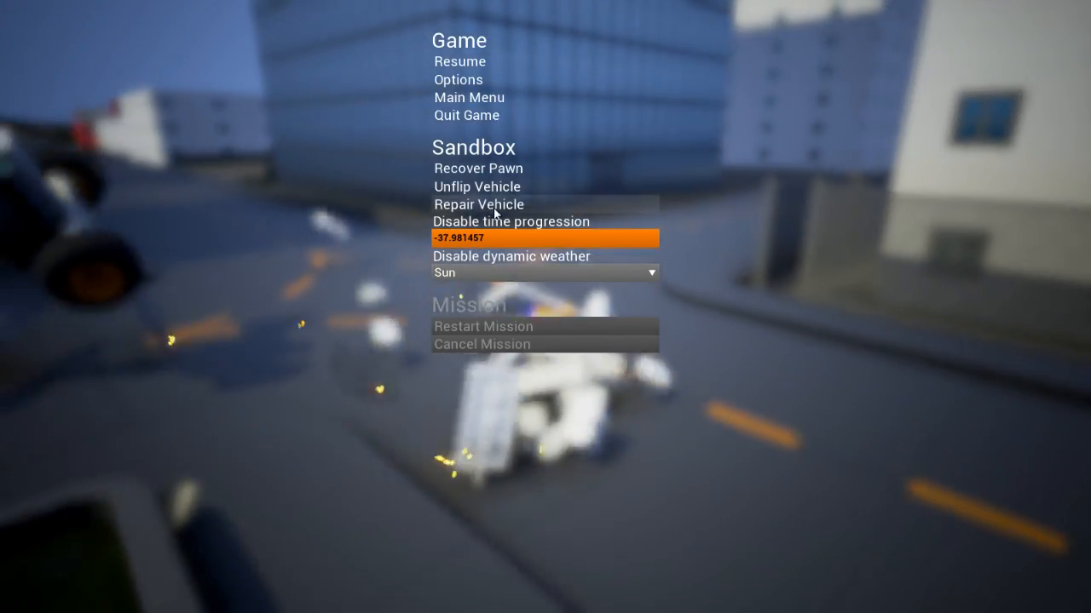
{"action": "left_click", "coordinate": [459, 61]}
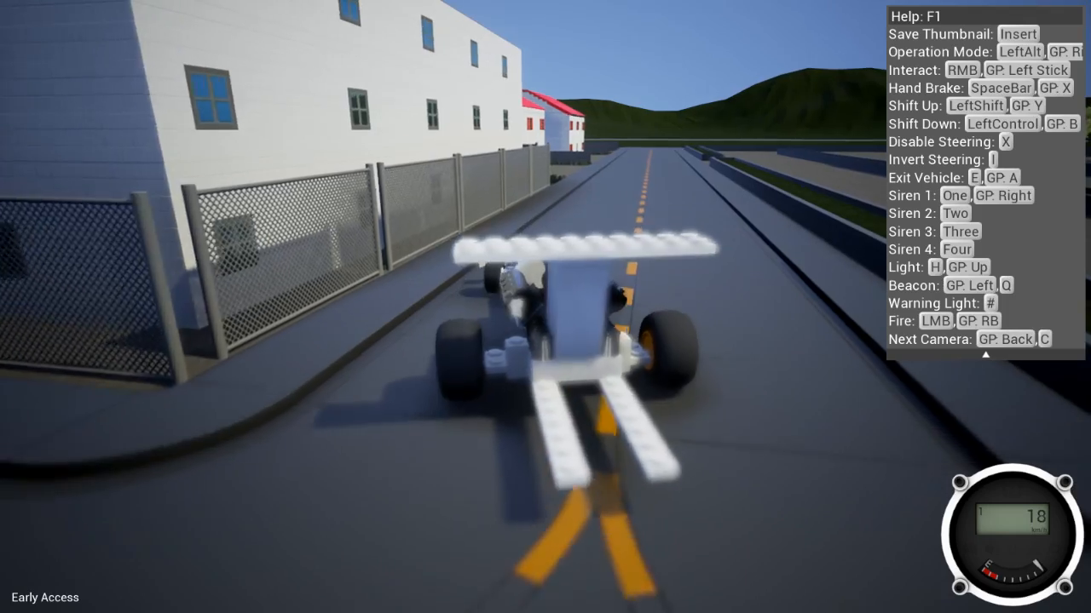
{"action": "key", "text": "w"}
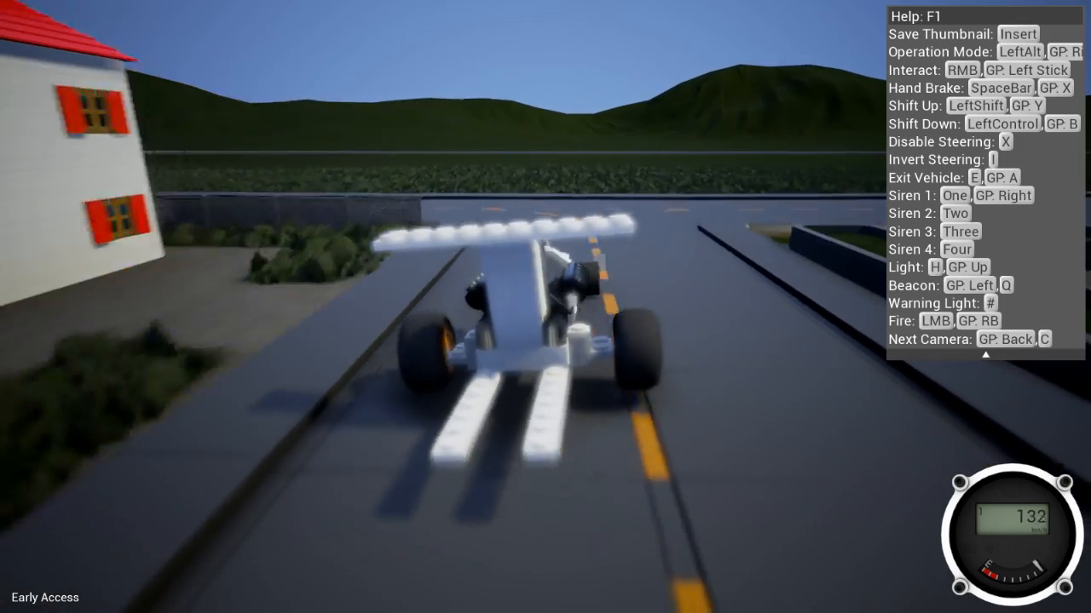
{"action": "key", "text": "Escape"}
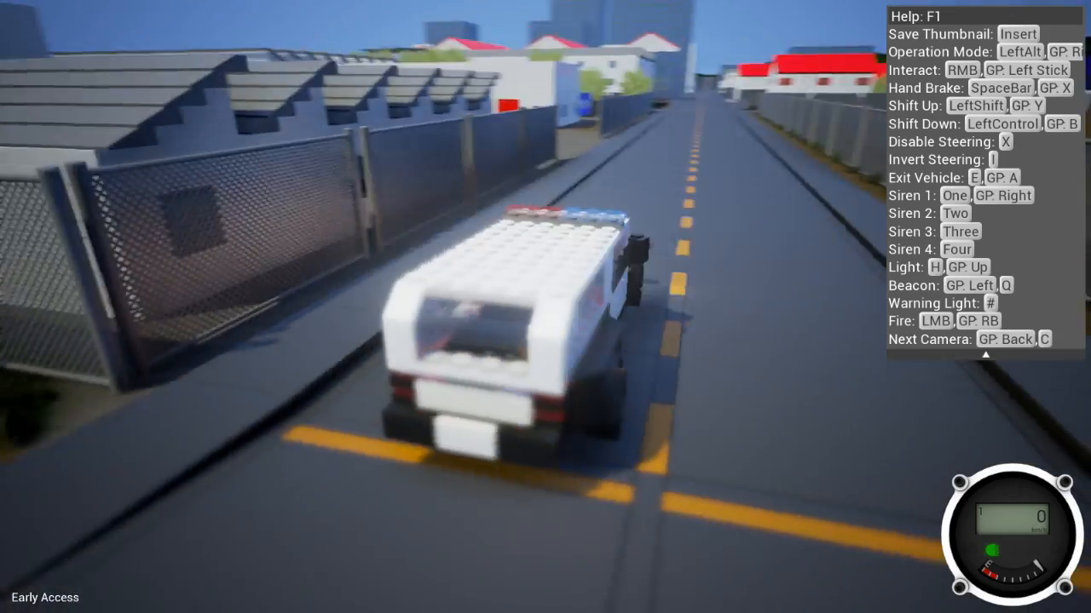
Leave the police SUV and stand right beside the white-and-black vehicle
{"action": "key", "text": "e"}
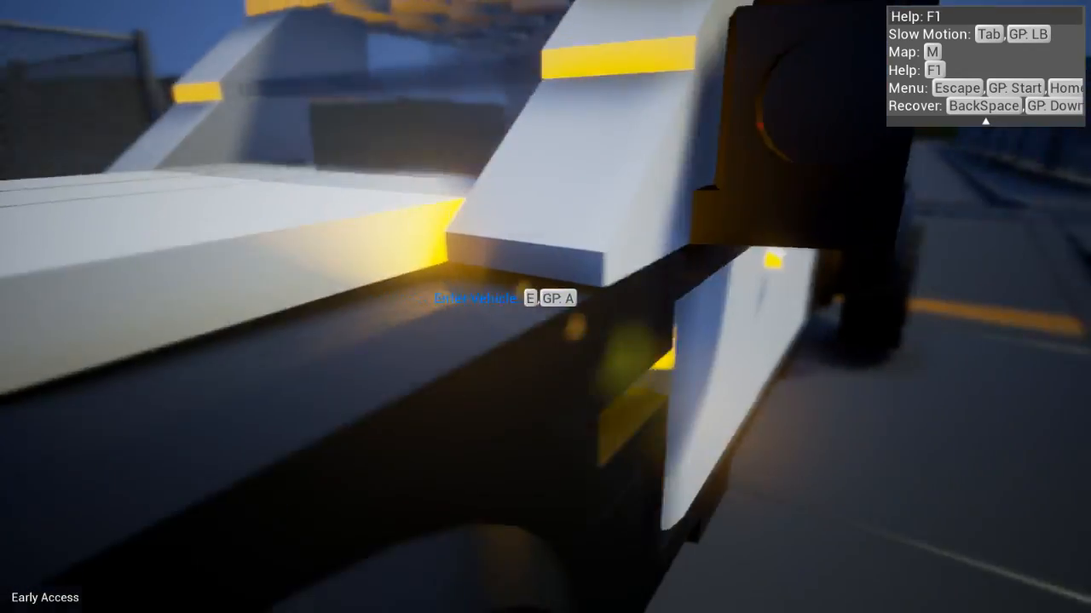
Board the white police SUV and crash it off the ramp into the grass
{"action": "key", "text": "e"}
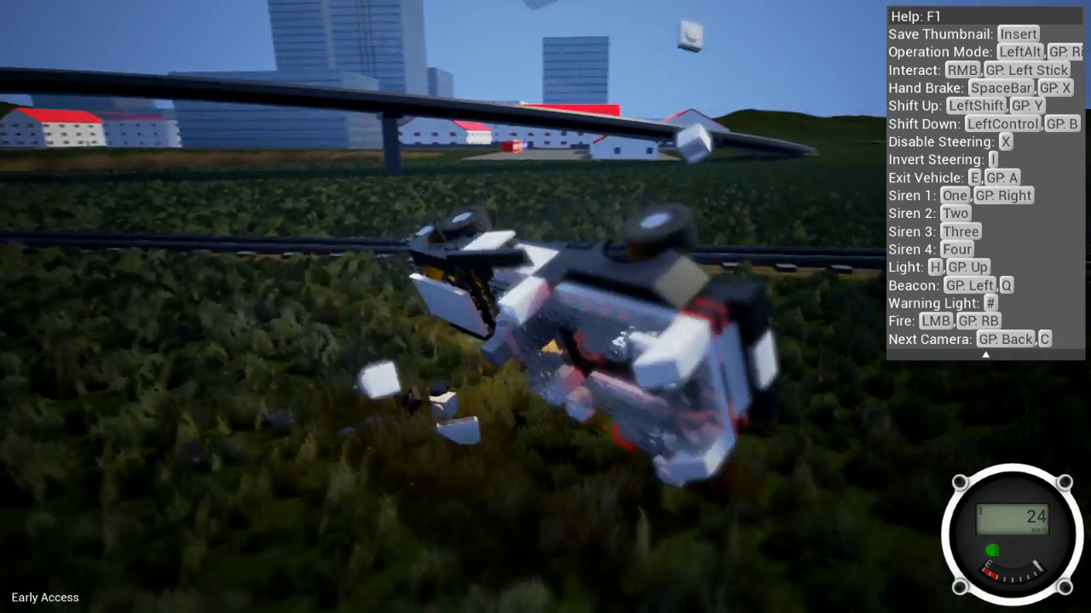
Switch into the yellow hypercar and race down the snowy road at about 97
{"action": "key", "text": "e"}
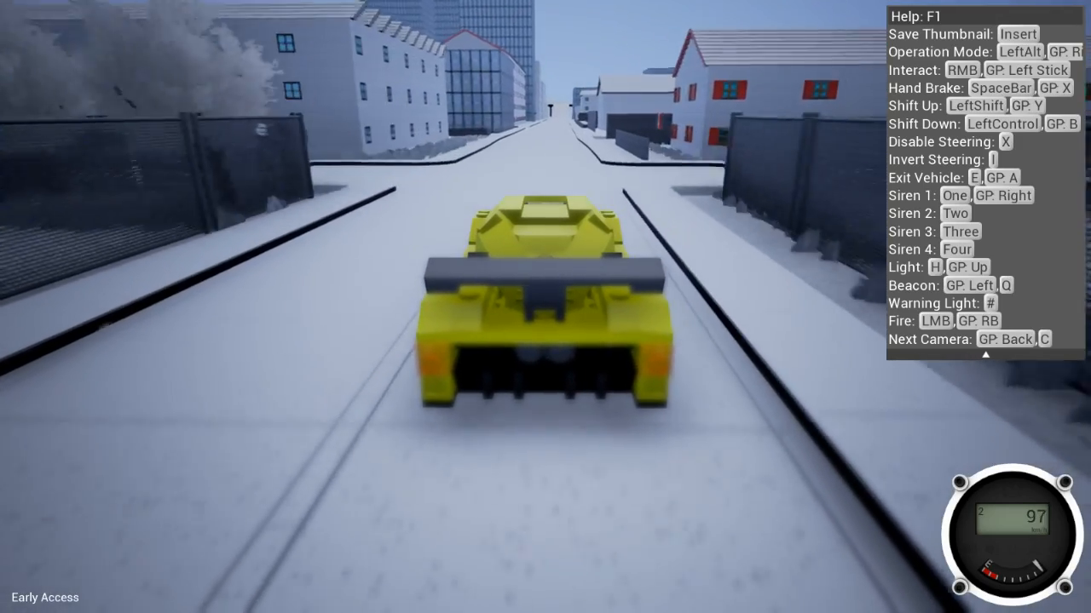
{"action": "key", "text": "W"}
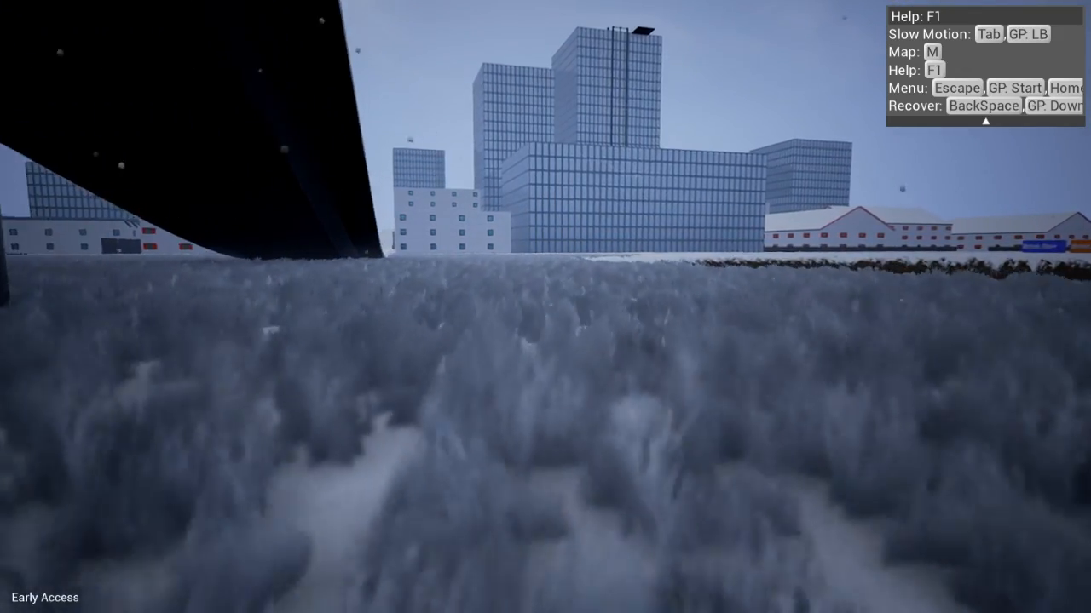
{"action": "mouse_move", "coordinate": [546, 307]}
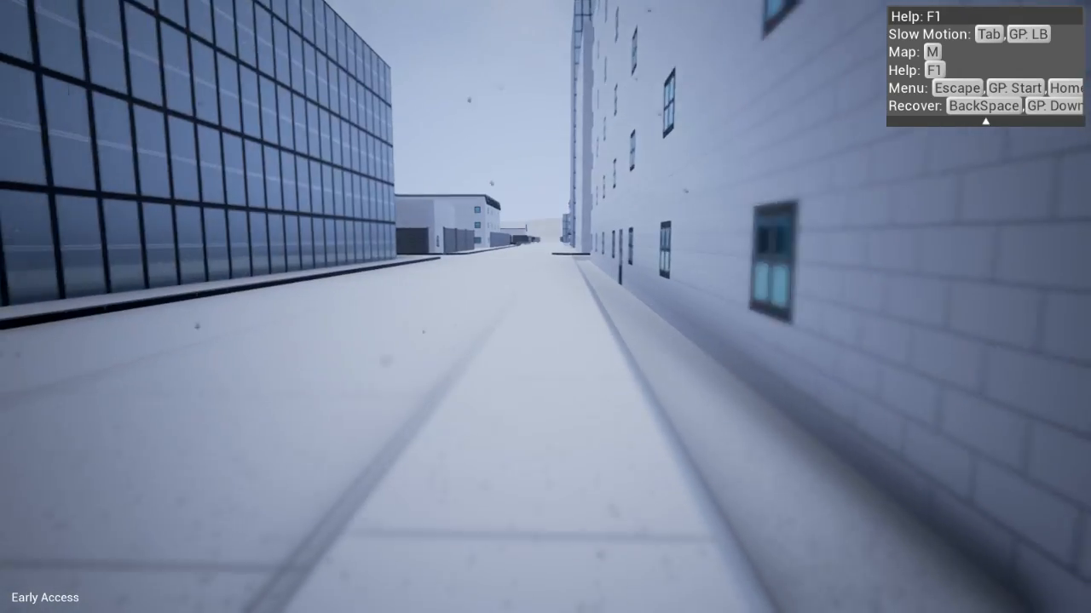
Walk forward along the snowy street between the tall buildings
{"action": "key", "text": "w"}
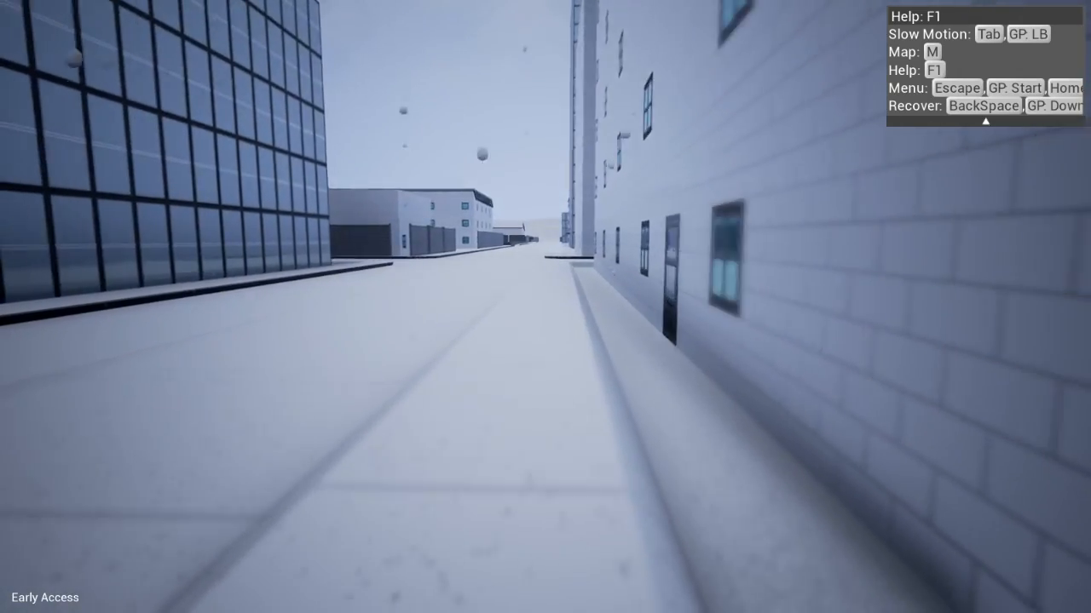